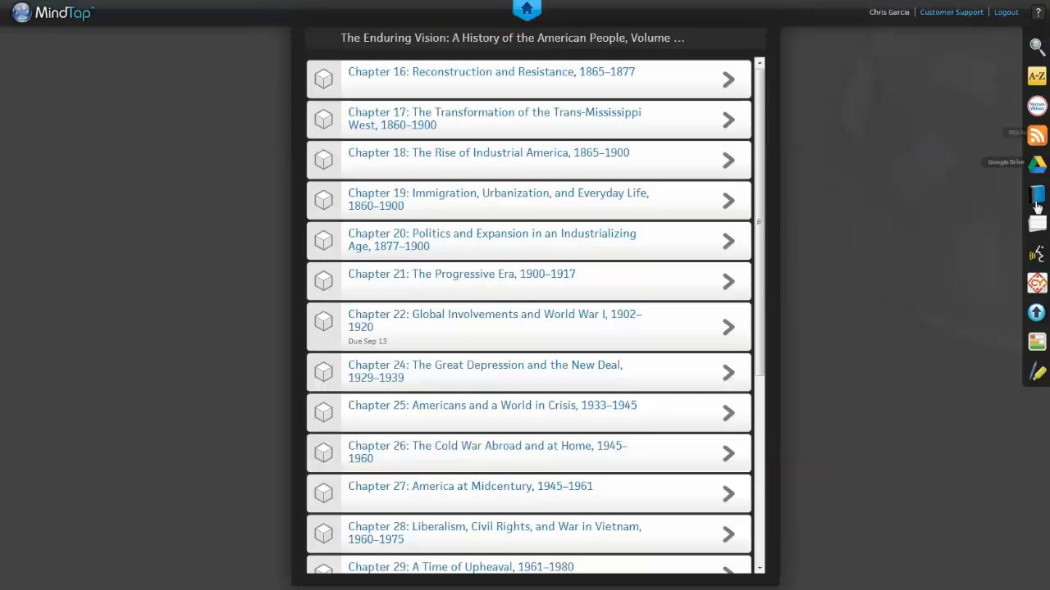
mouse_move(1036, 282)
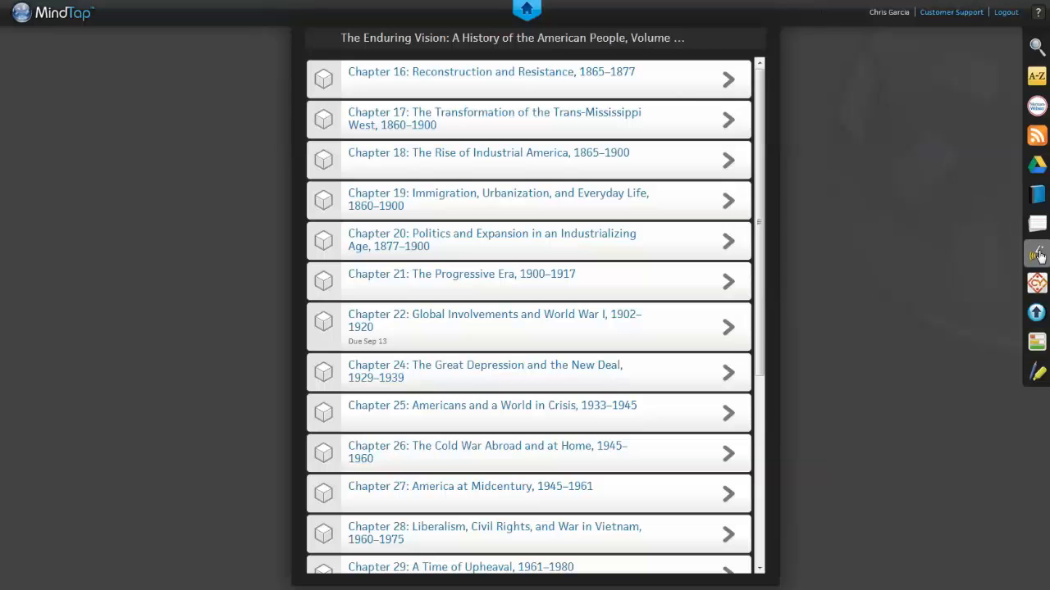
mouse_move(1036, 254)
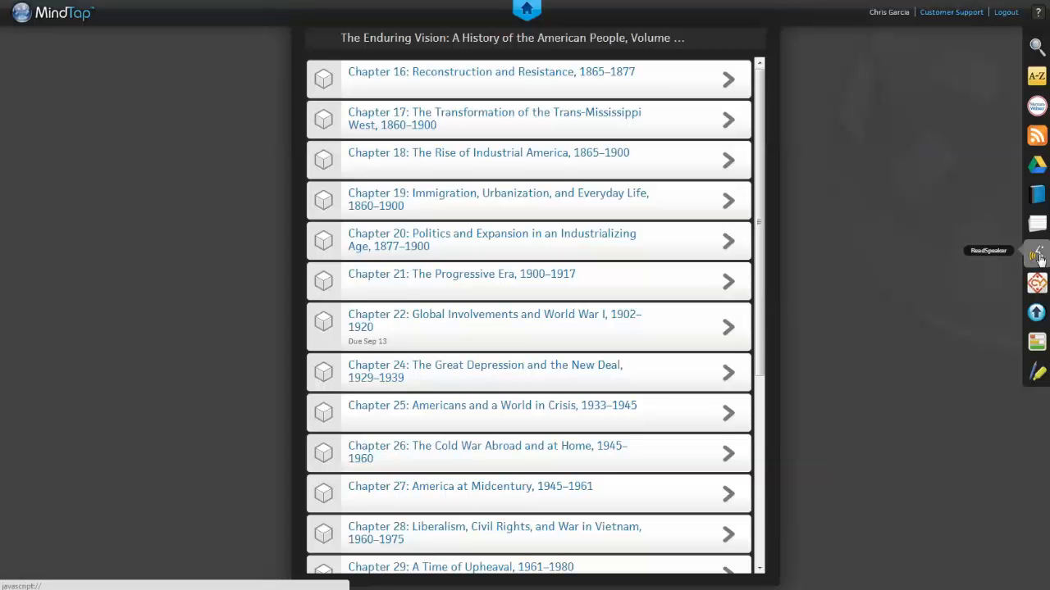
Show the ReadSpeaker settings (Medium speed, Male voice) and bring up the Chapter 22 reading beside them
click(1037, 256)
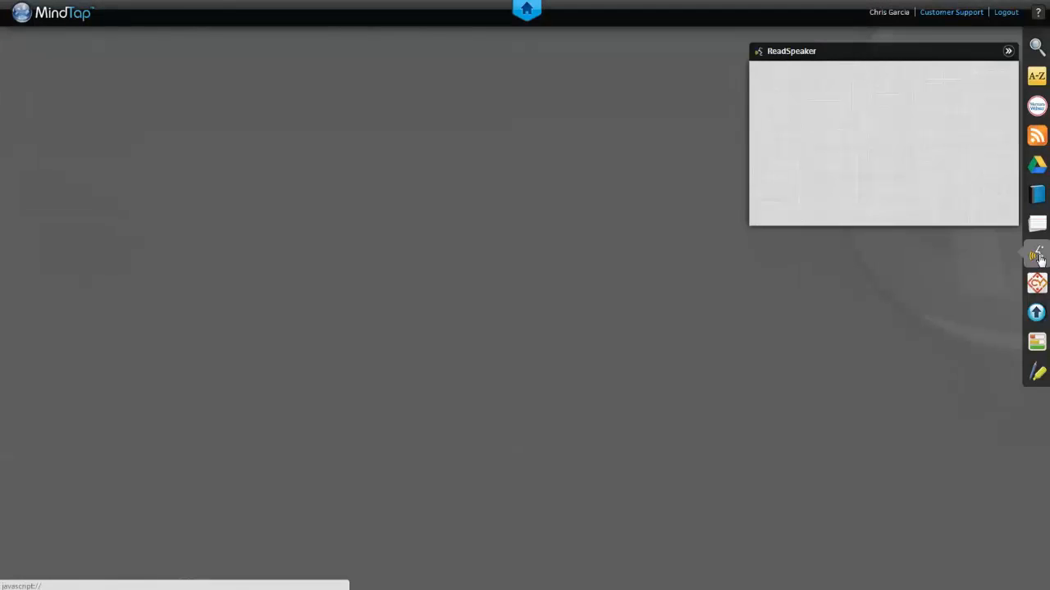
click(1036, 255)
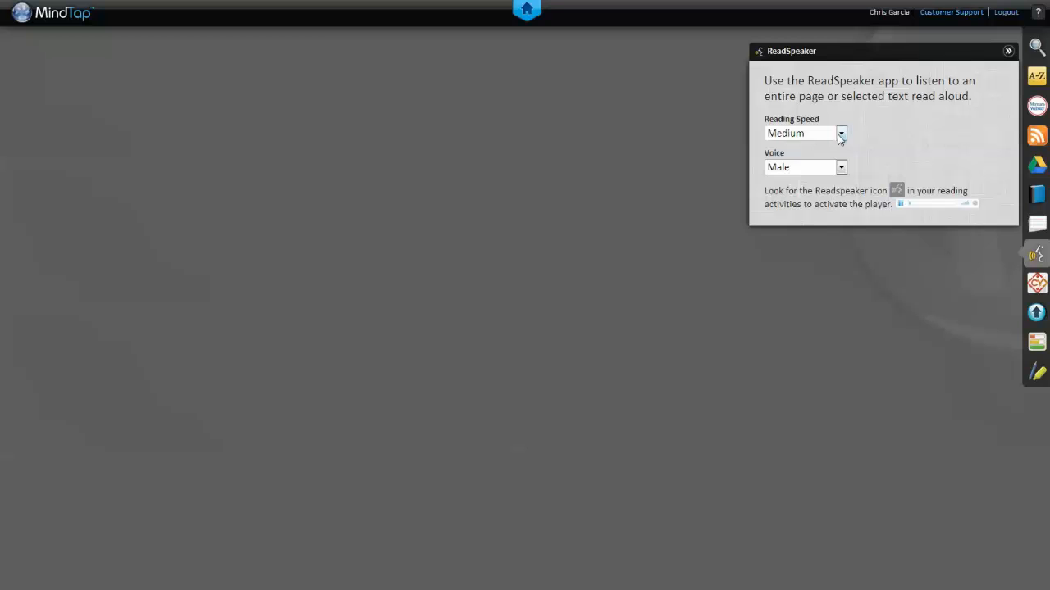
click(840, 133)
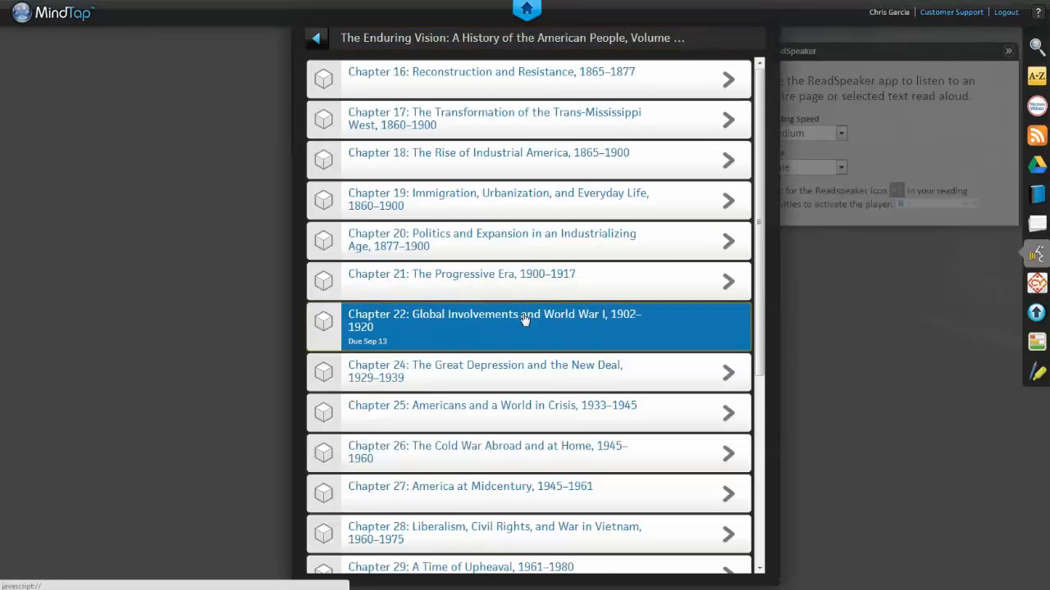
click(525, 320)
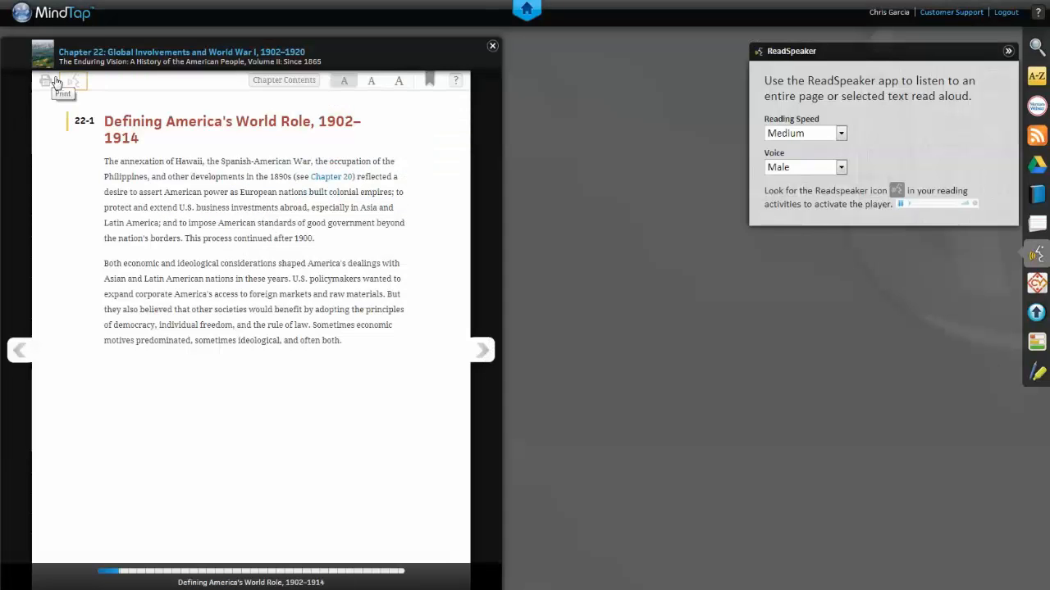
Have the ReadSpeaker player read the reading's second paragraph aloud from a selection
click(74, 81)
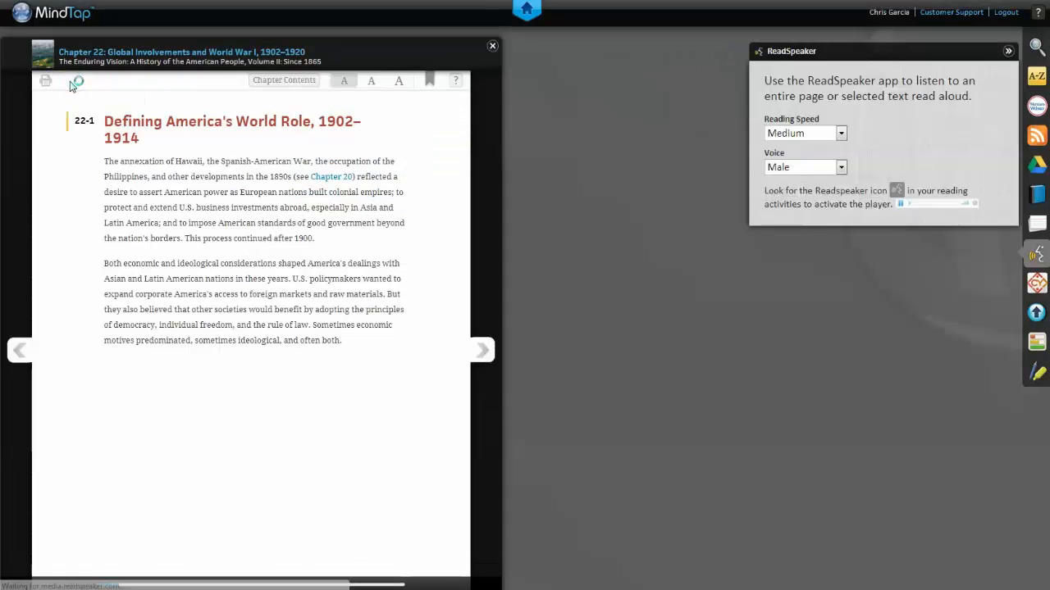
click(74, 80)
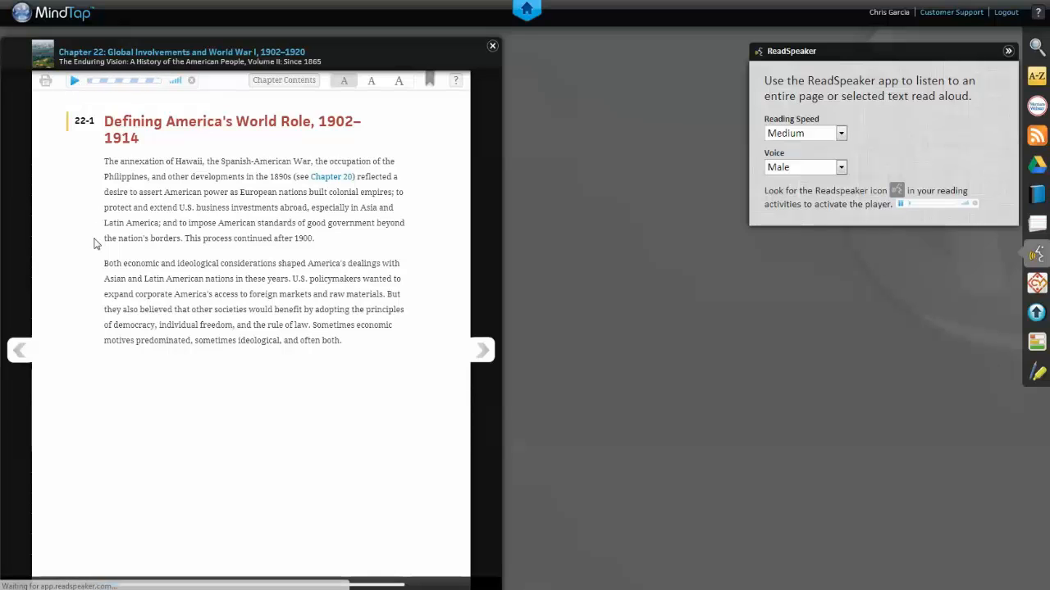
drag(105, 262, 287, 279)
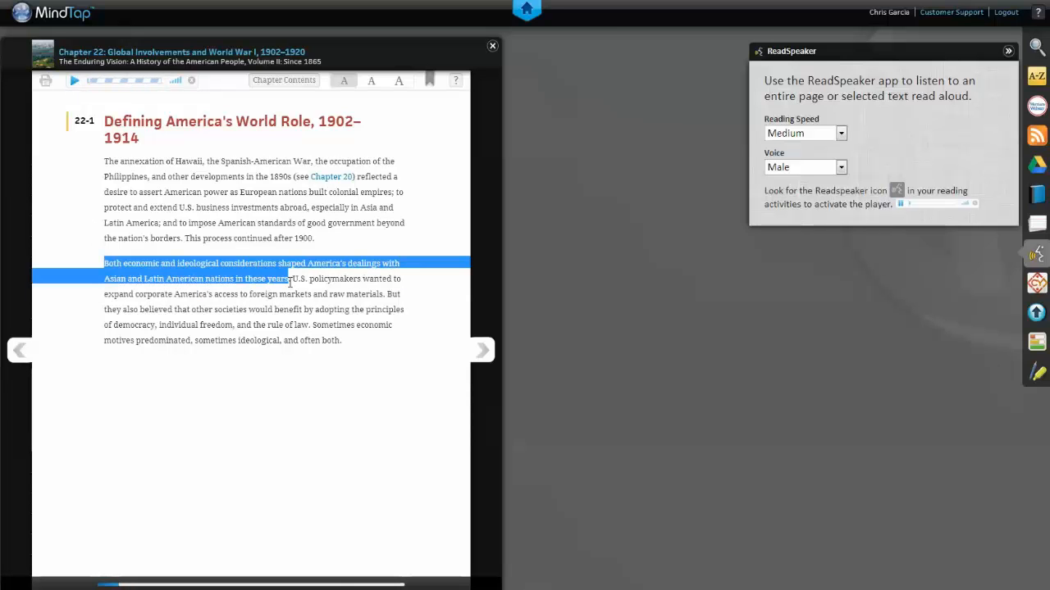
click(74, 80)
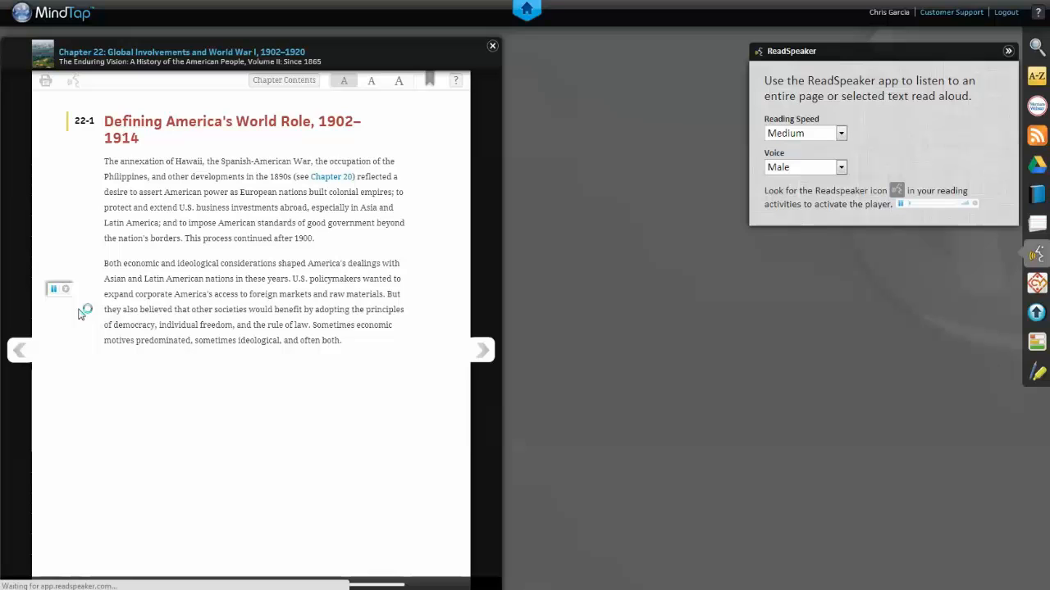
click(52, 288)
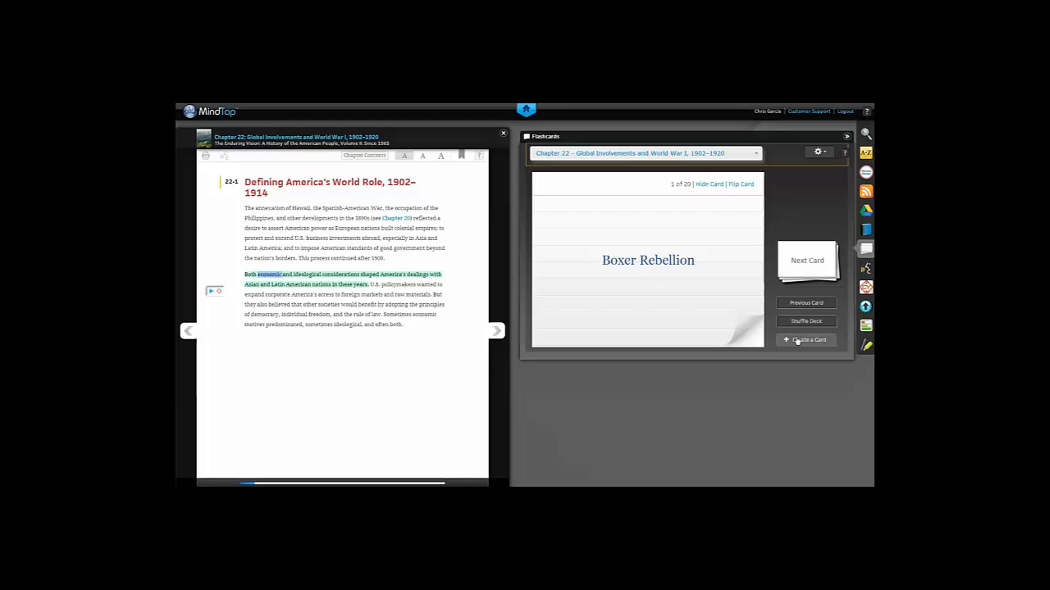
mouse_move(794, 340)
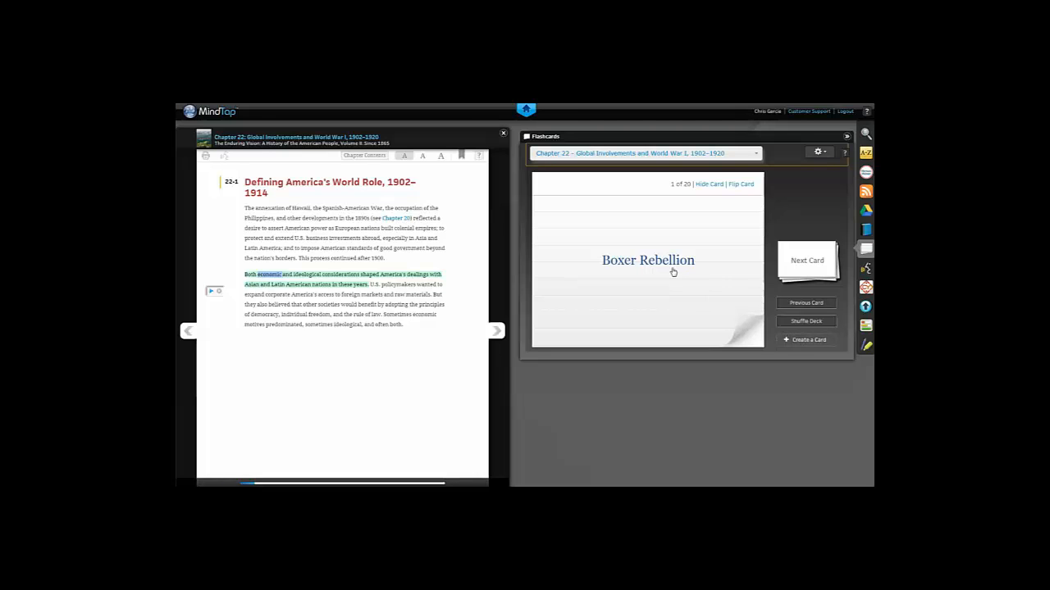
Flip the Boxer Rebellion card and advance three cards to 'Nineteenth Amendment'
click(648, 259)
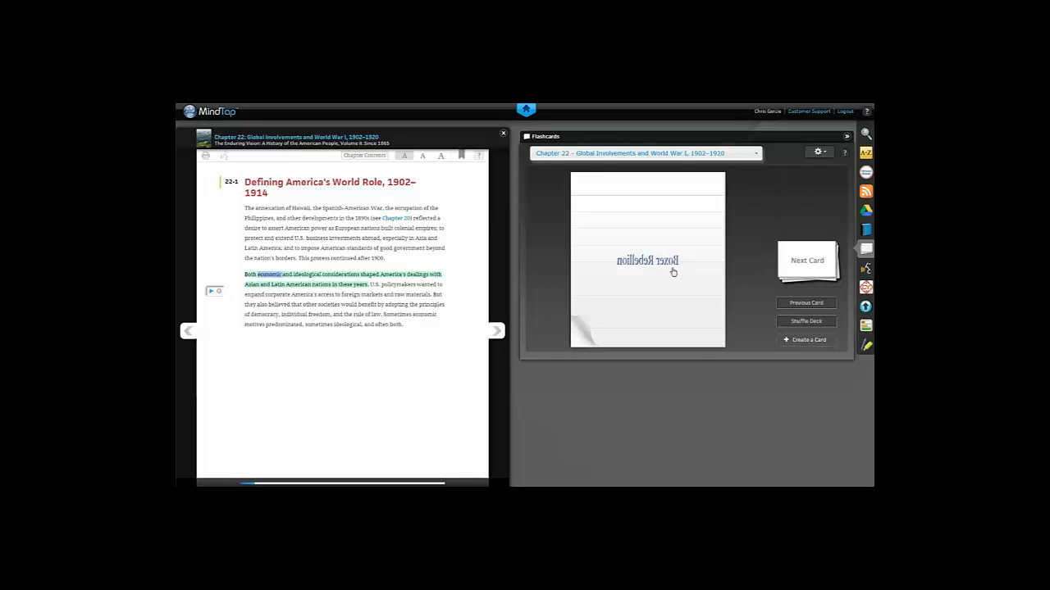
click(807, 259)
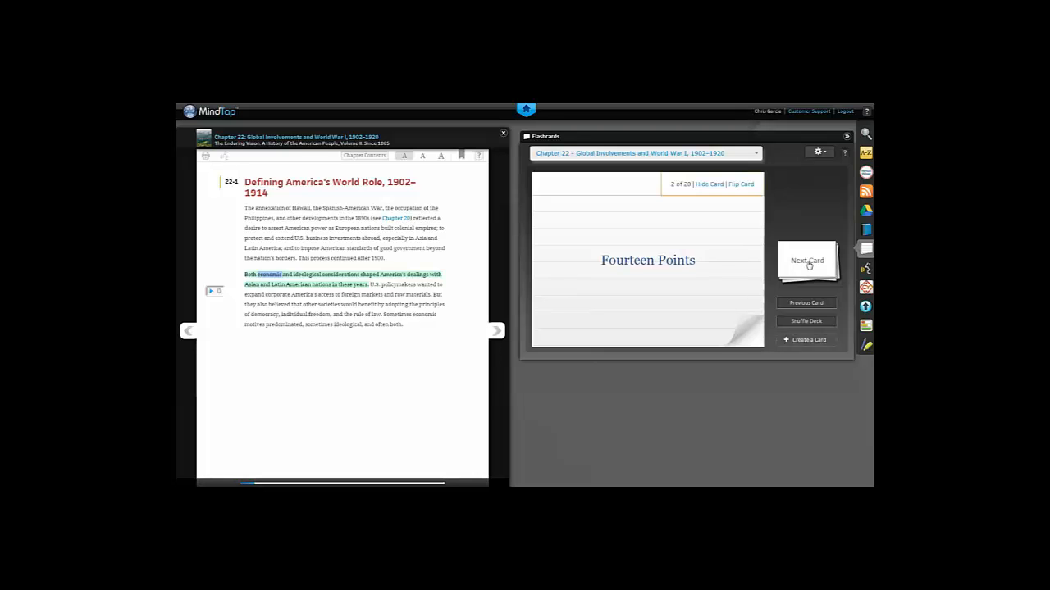
click(807, 259)
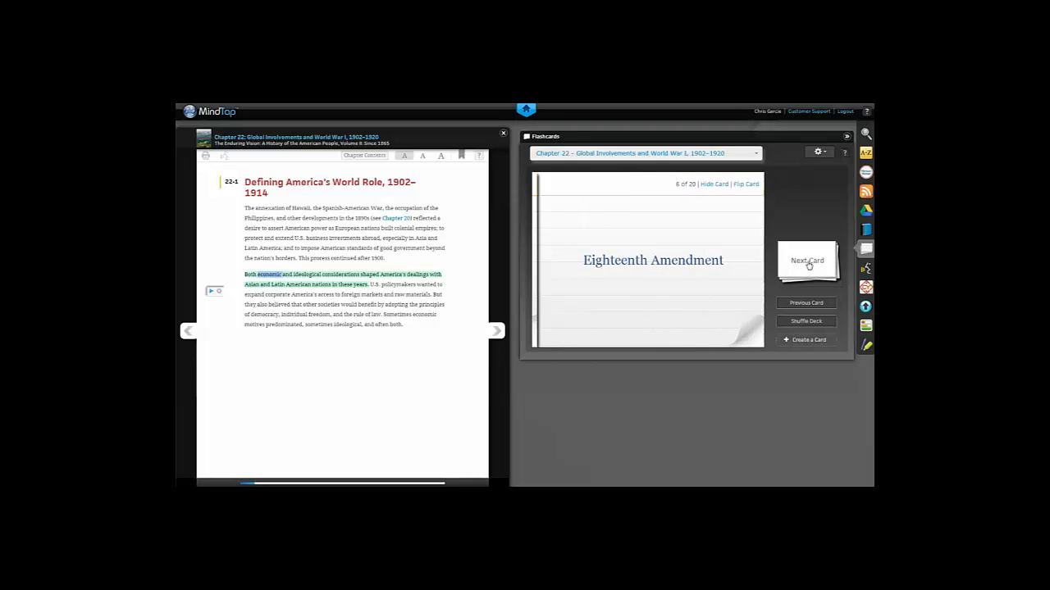
click(807, 259)
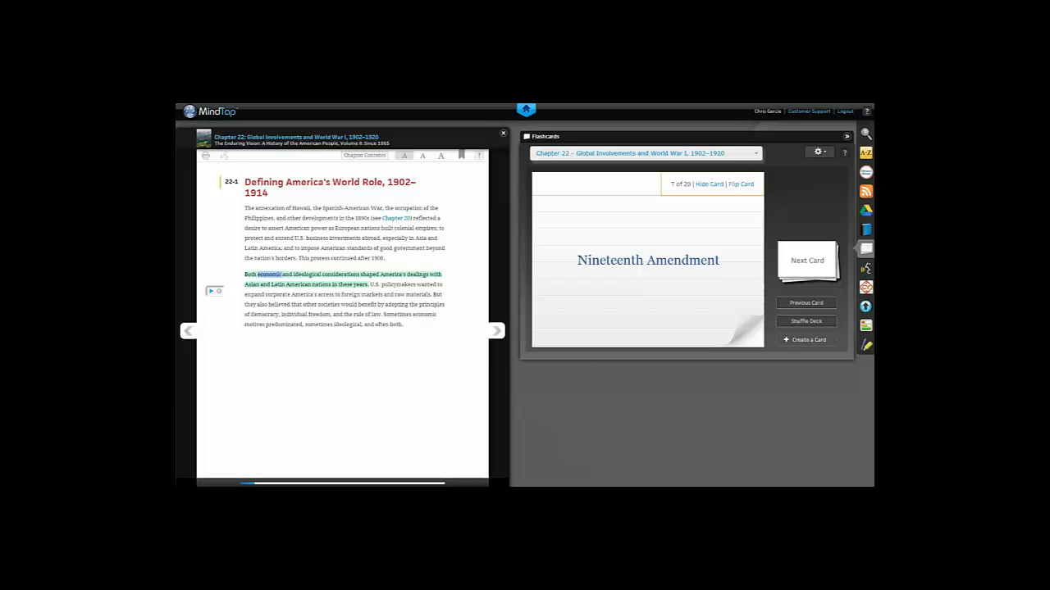